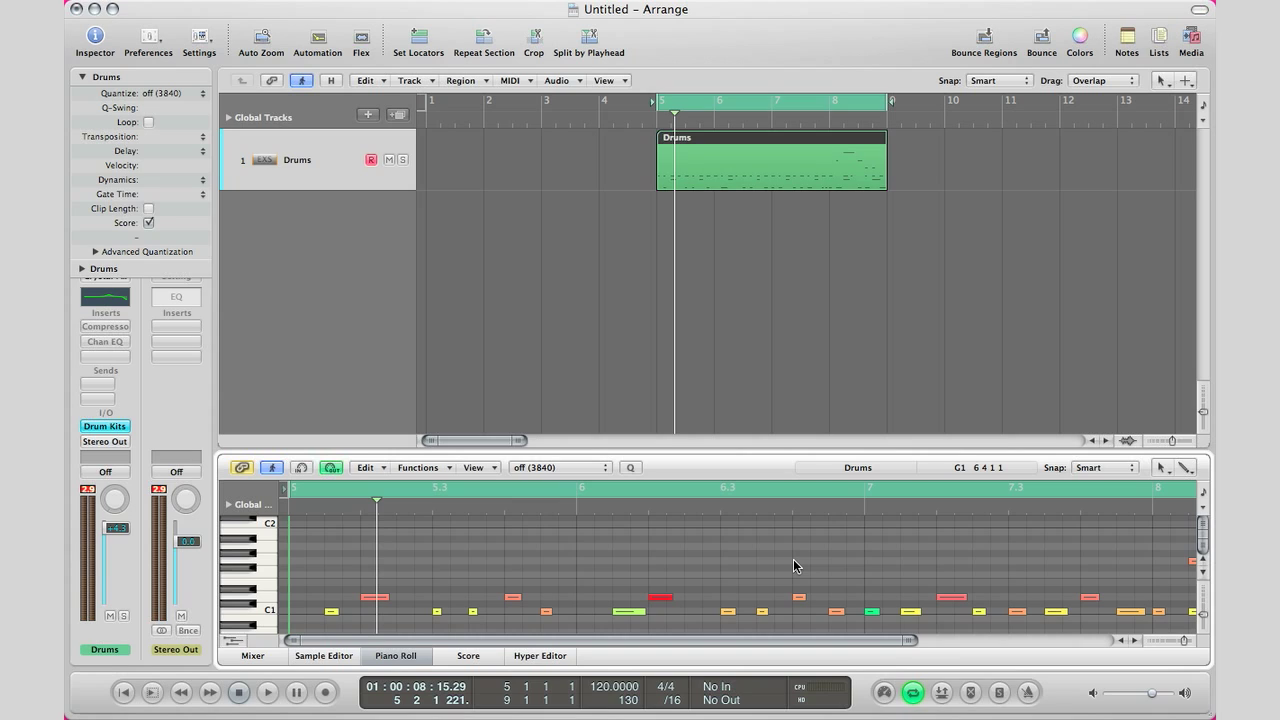
{"action": "mouse_move", "coordinate": [530, 358]}
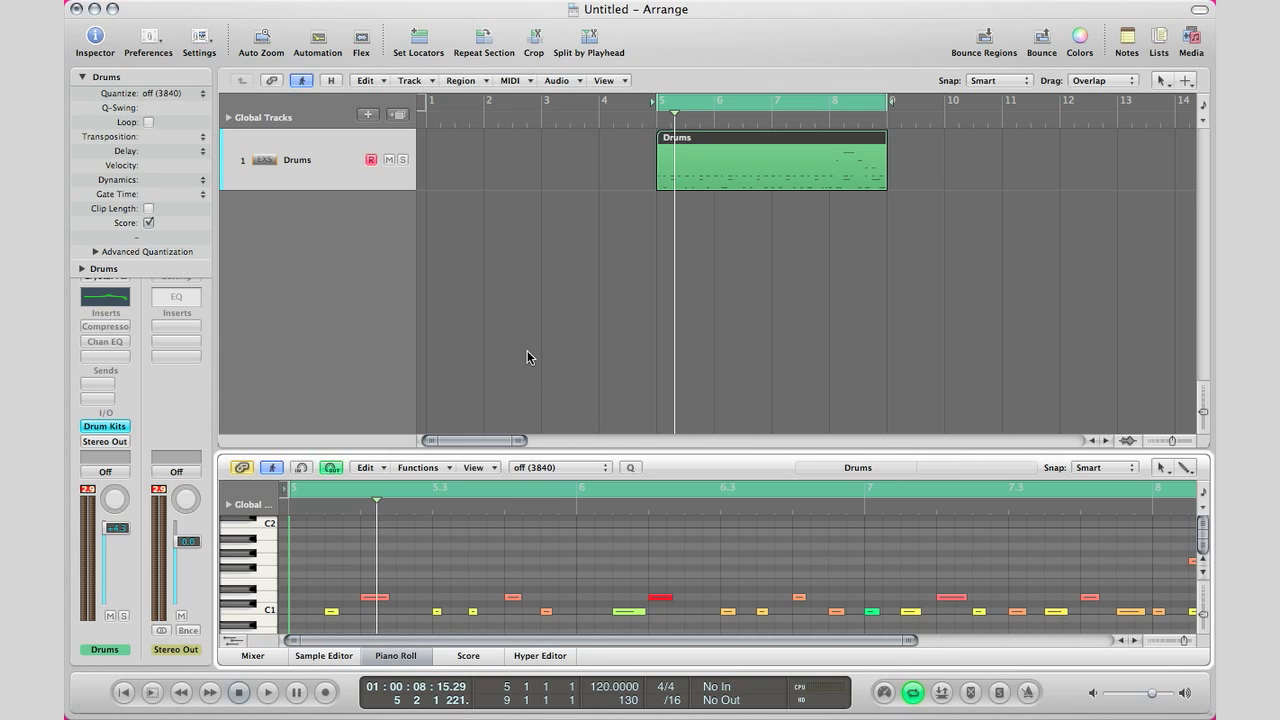
{"action": "mouse_move", "coordinate": [740, 304]}
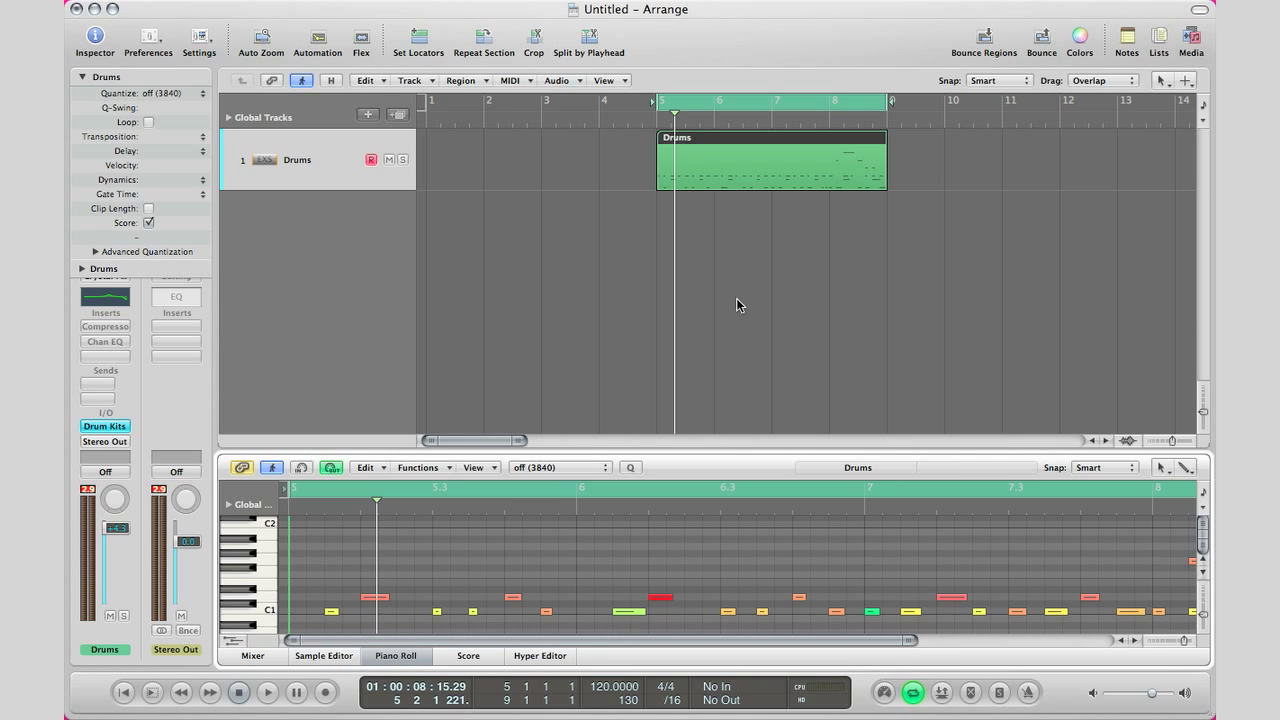
{"action": "mouse_move", "coordinate": [730, 312]}
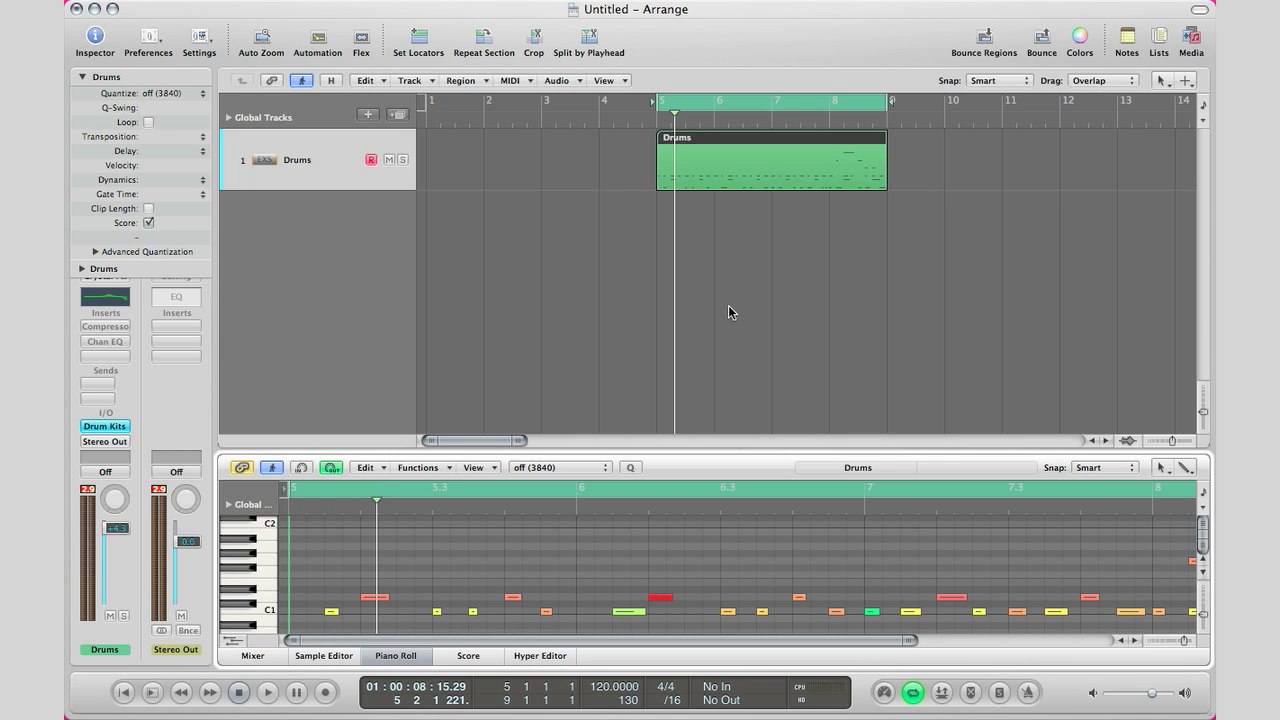
Separate the selected Drums region's MIDI events by note pitch onto new tracks
{"action": "left_click", "coordinate": [764, 160]}
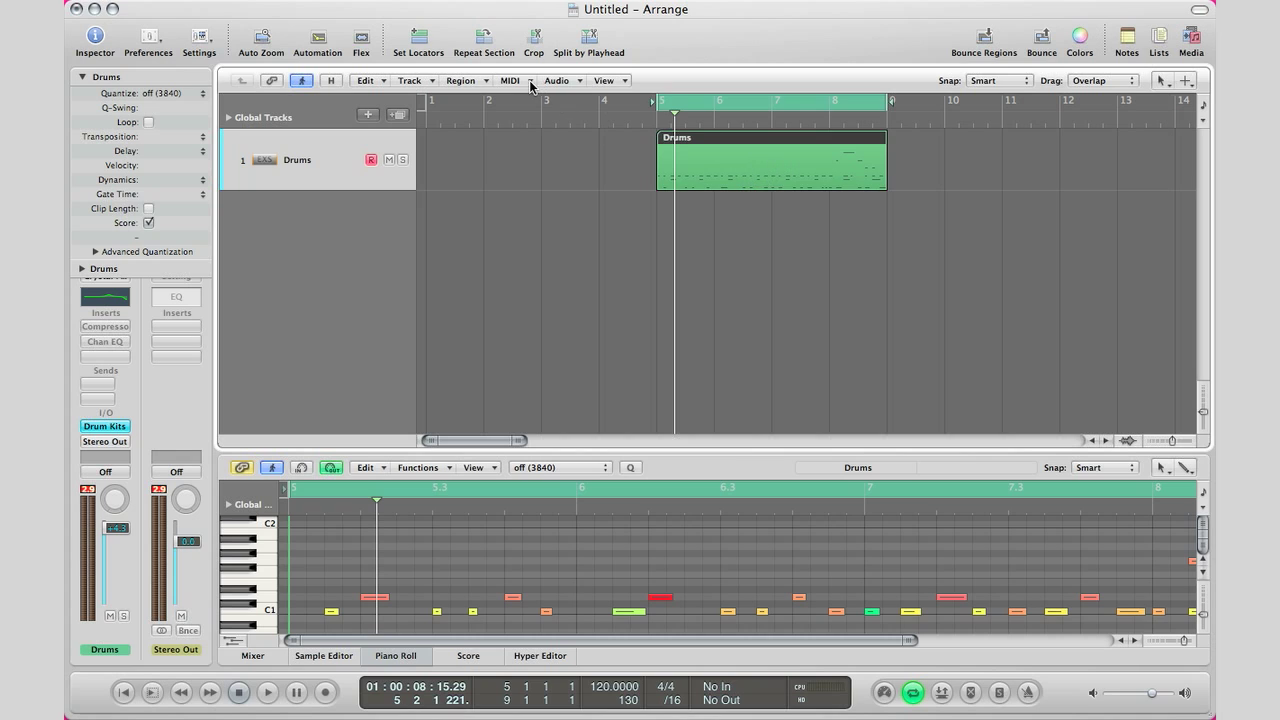
{"action": "left_click", "coordinate": [512, 80]}
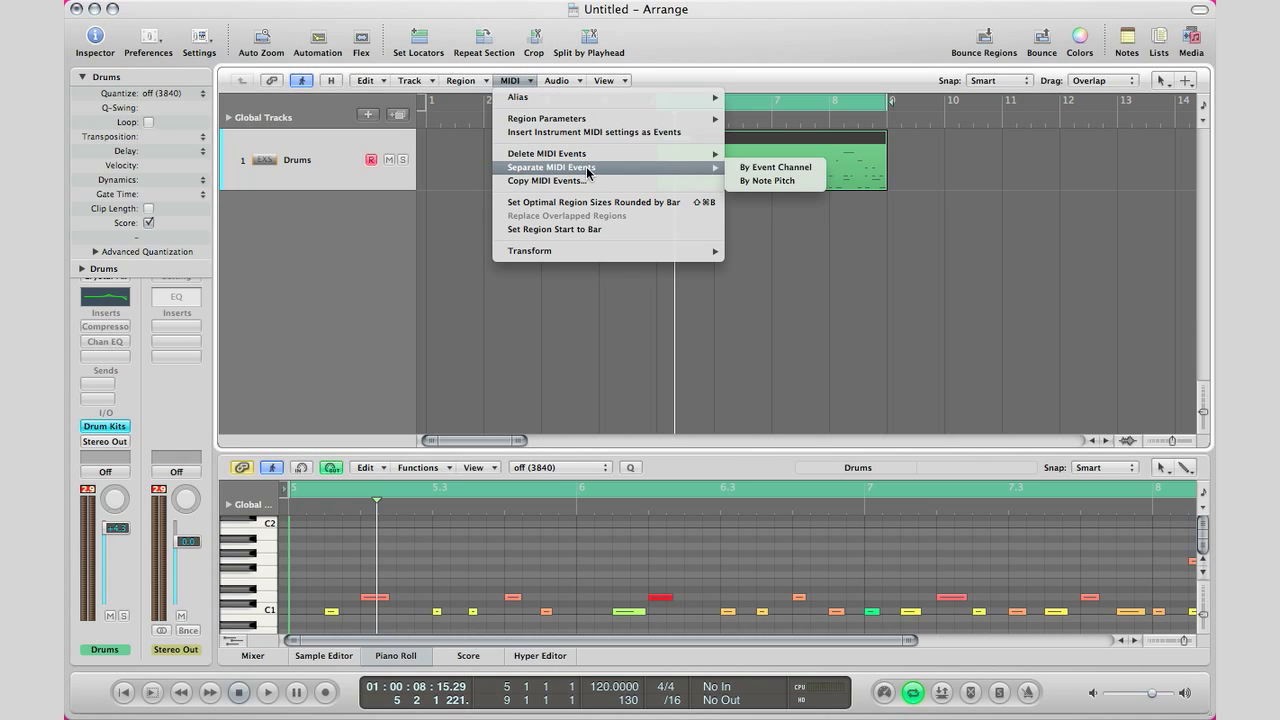
{"action": "mouse_move", "coordinate": [768, 180]}
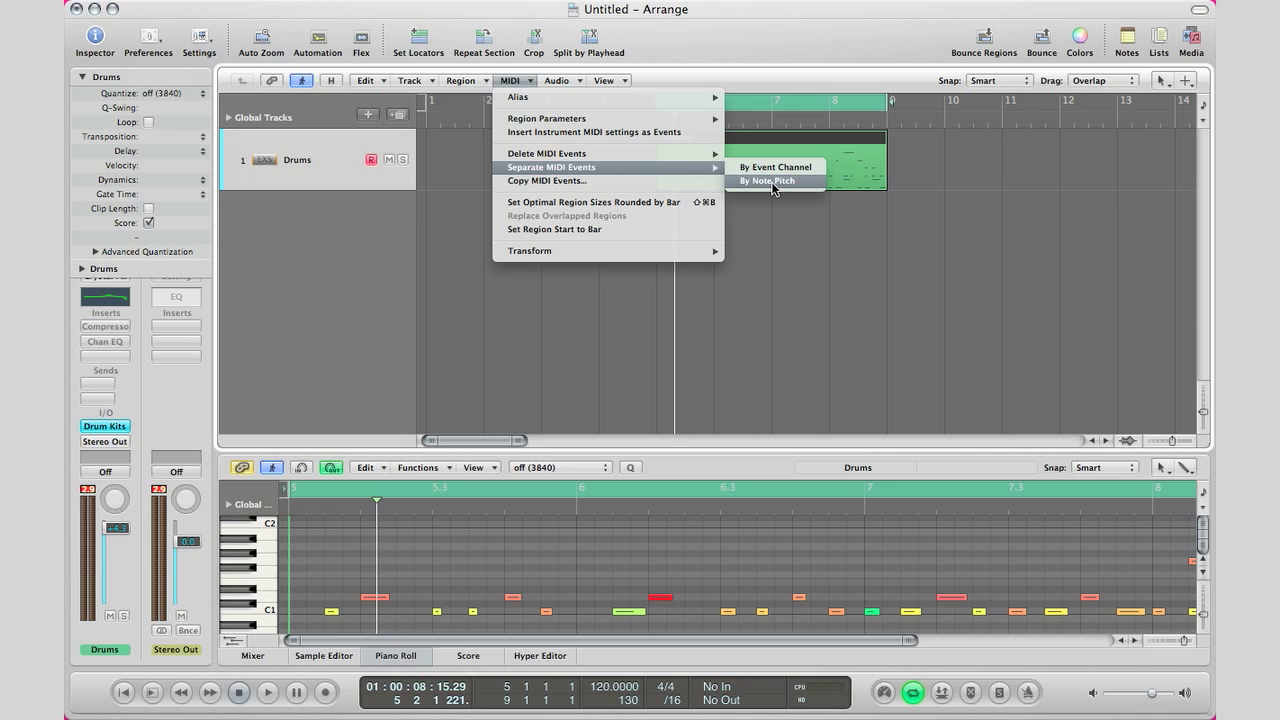
{"action": "left_click", "coordinate": [768, 180]}
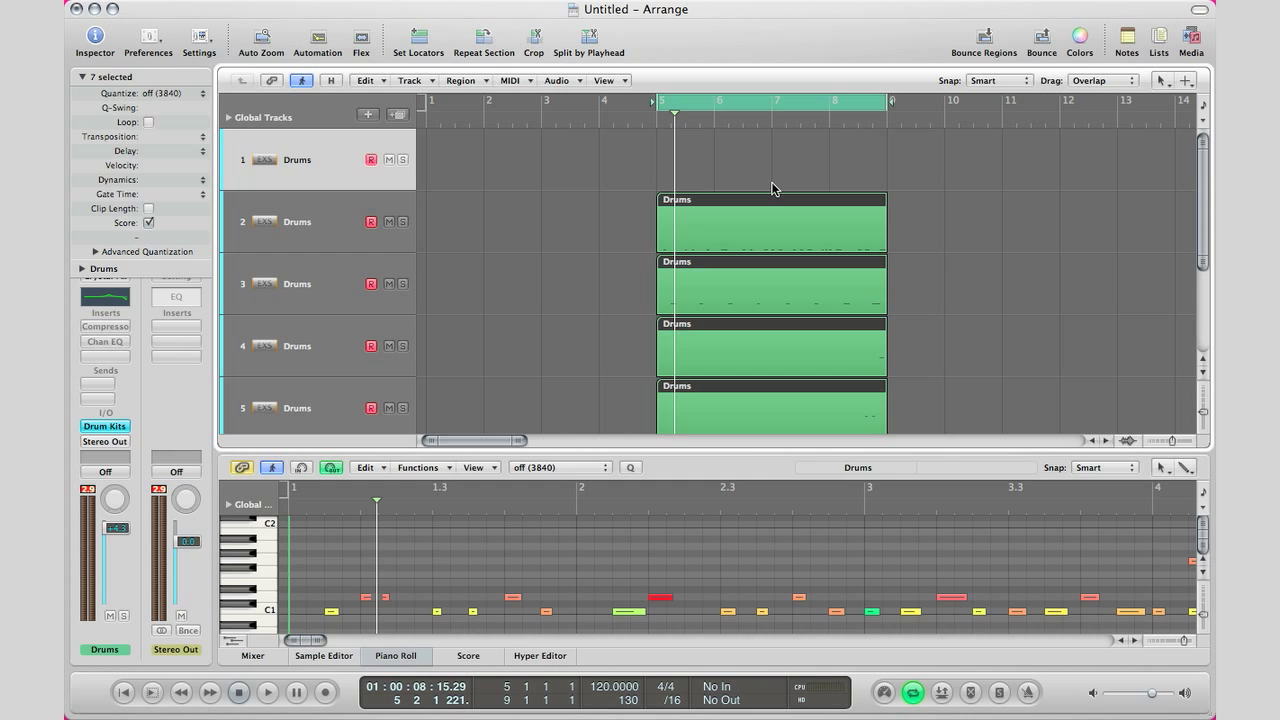
{"action": "mouse_move", "coordinate": [804, 330]}
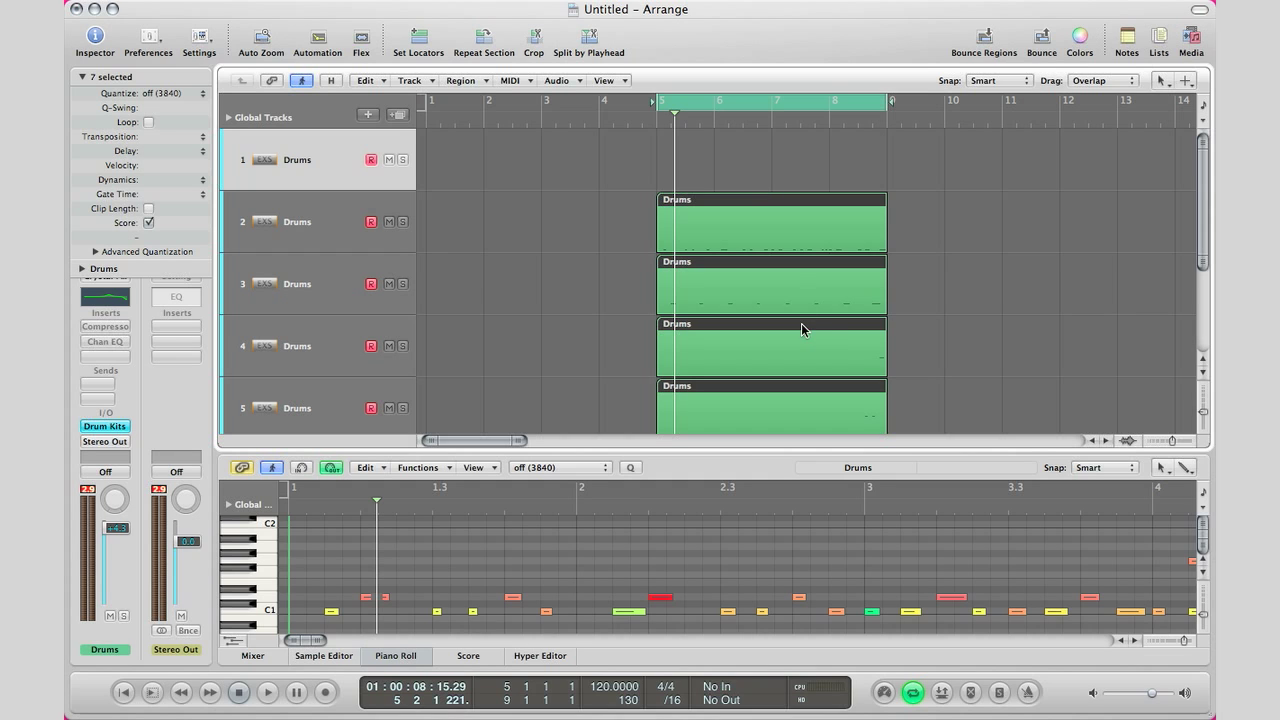
{"action": "mouse_move", "coordinate": [732, 132]}
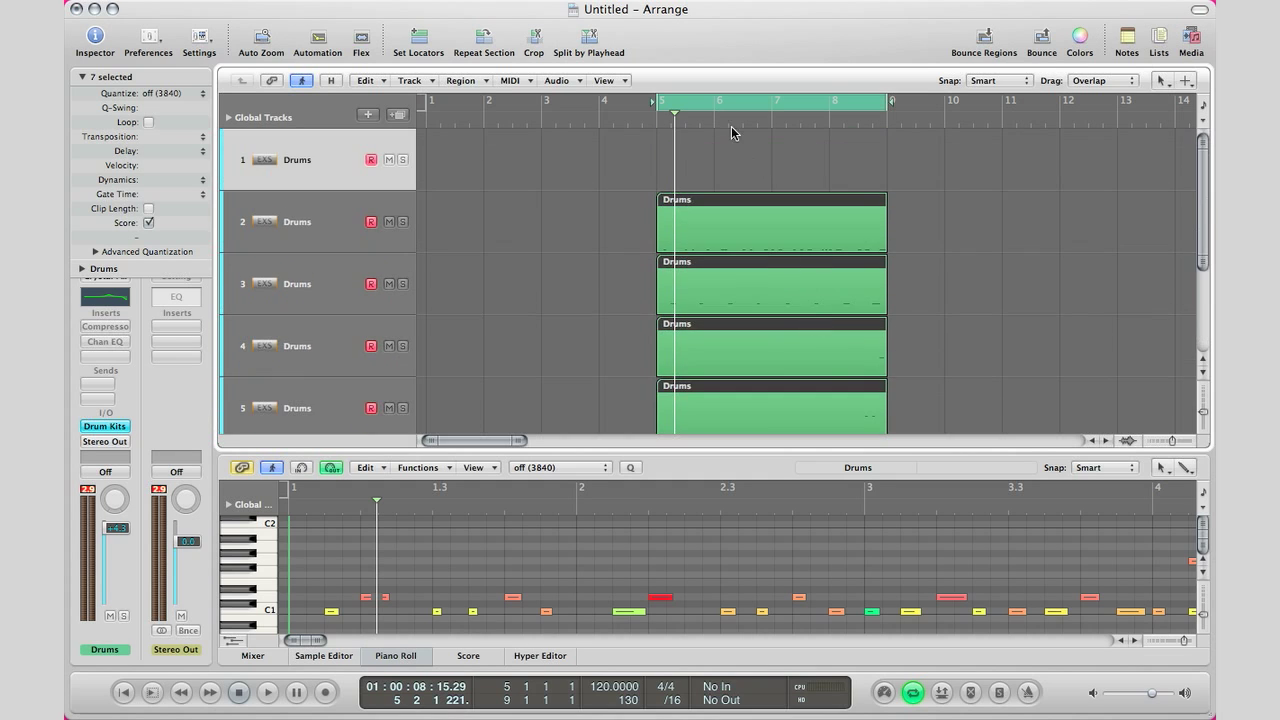